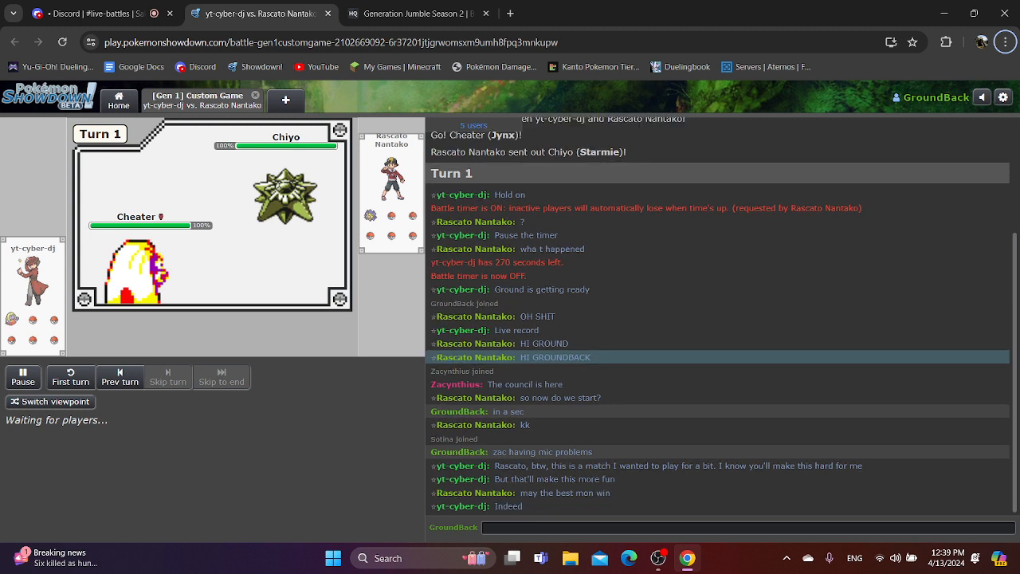
- Switch to the Generation Jumble Season 2 Bracket HQ tab
click(415, 15)
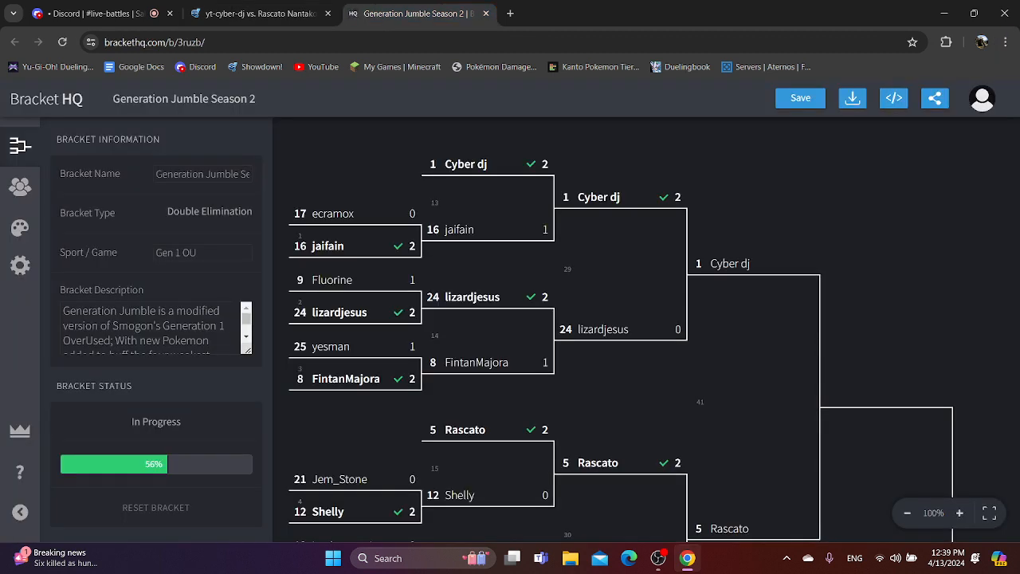
- Scroll down the bracket to review the current match results
scroll(down, 3)
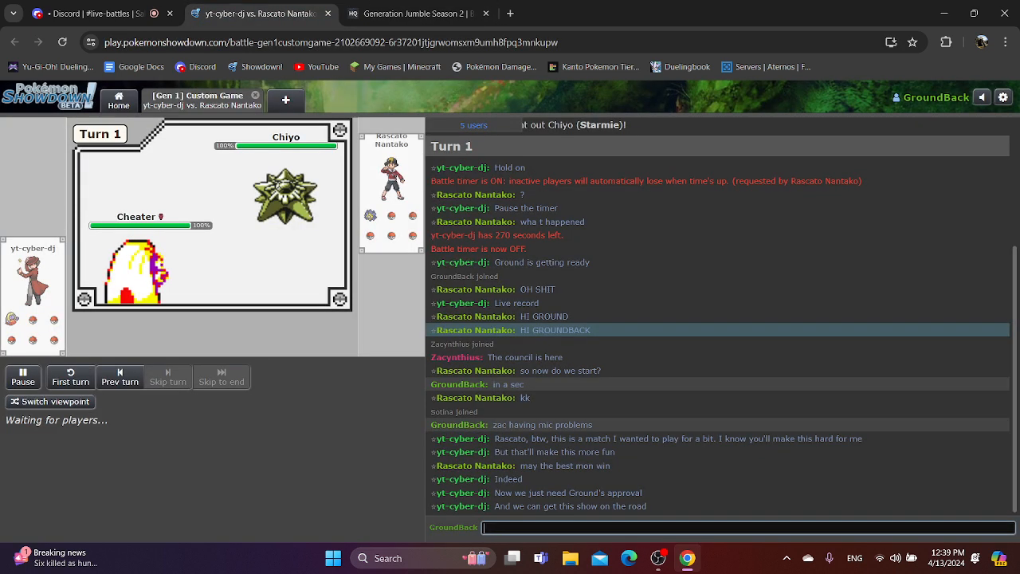
- Send the go-ahead message 'you're good to be…' in the battle chat
text(you'r)
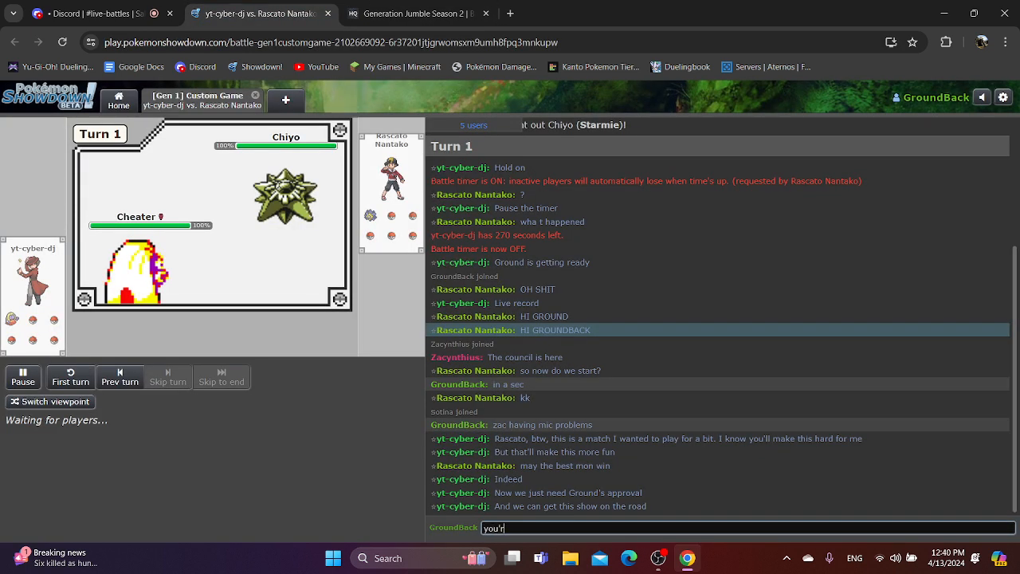
text(you're good to be)
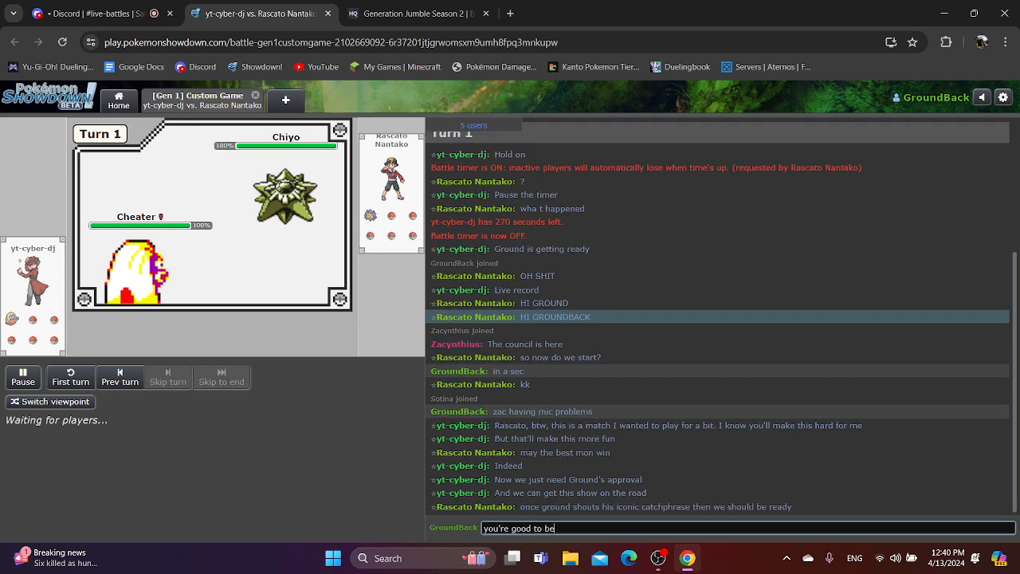
key(Backspace)
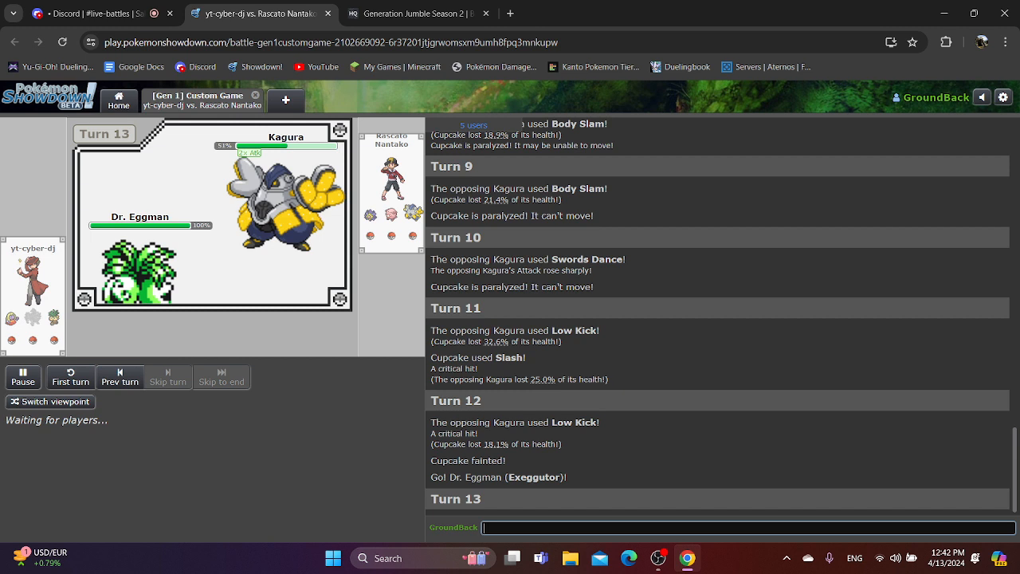
scroll(down, 3)
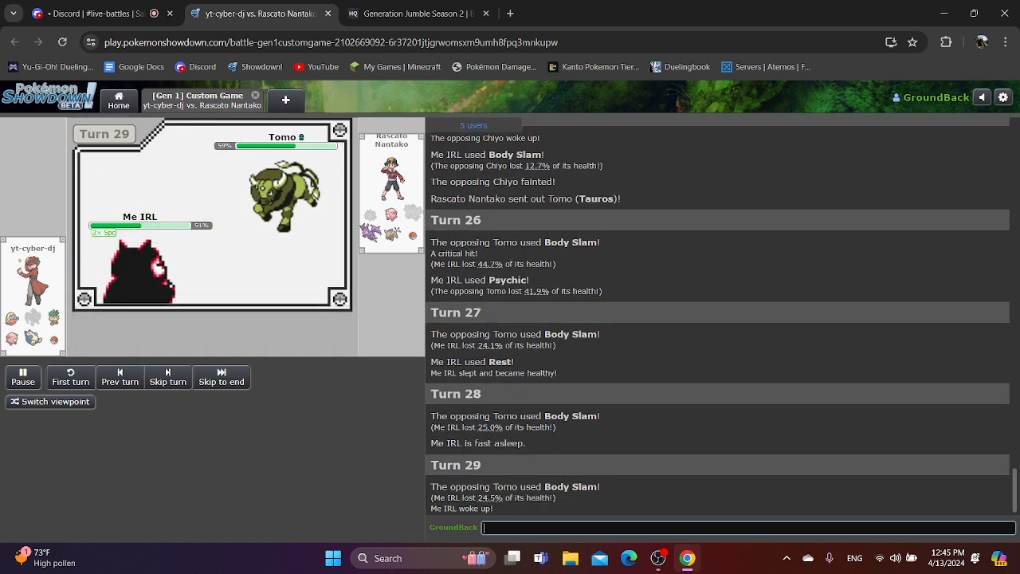
- Watch the battle to turn 40, when Me IRL's Body Slams knock out Yomi
click(167, 377)
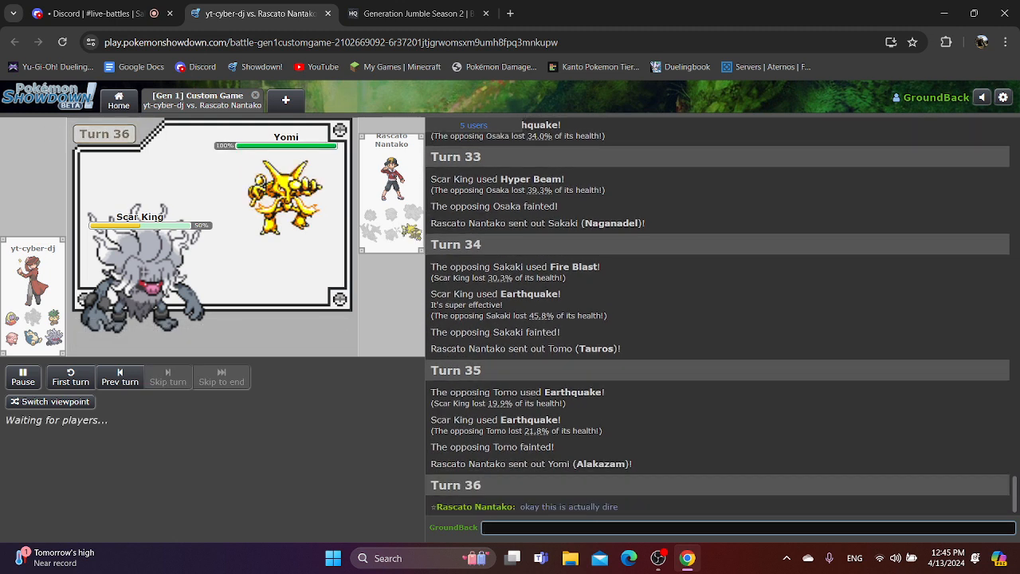
click(749, 527)
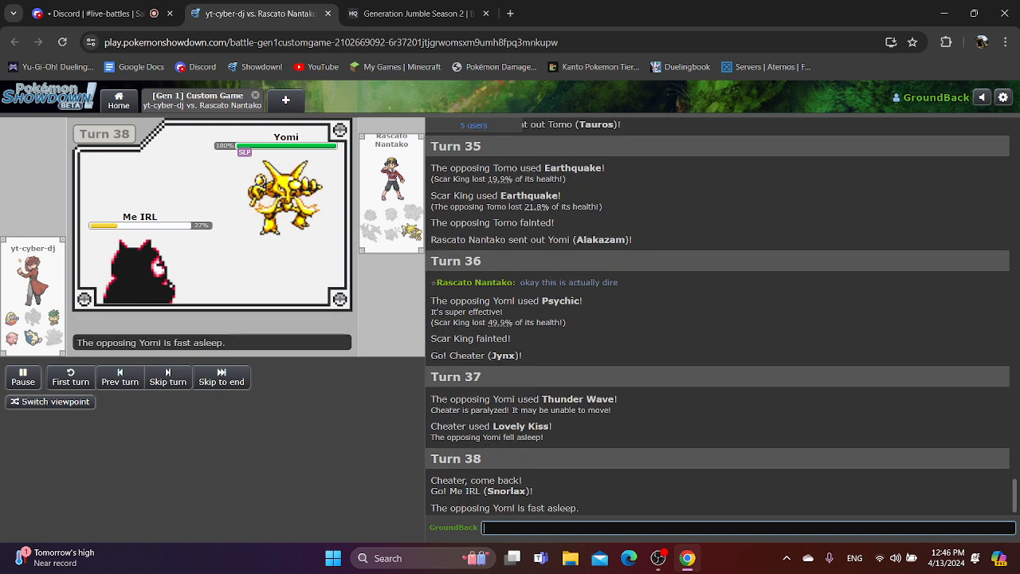
click(168, 377)
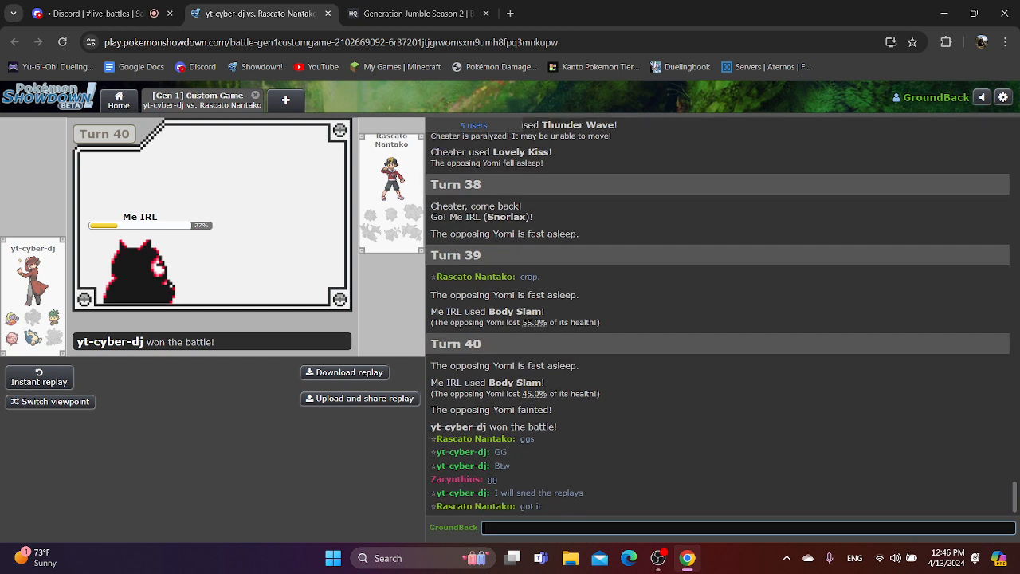
- Switch to Discord's Generation Jumble Council group chat with the Gen 1 tier list
click(103, 14)
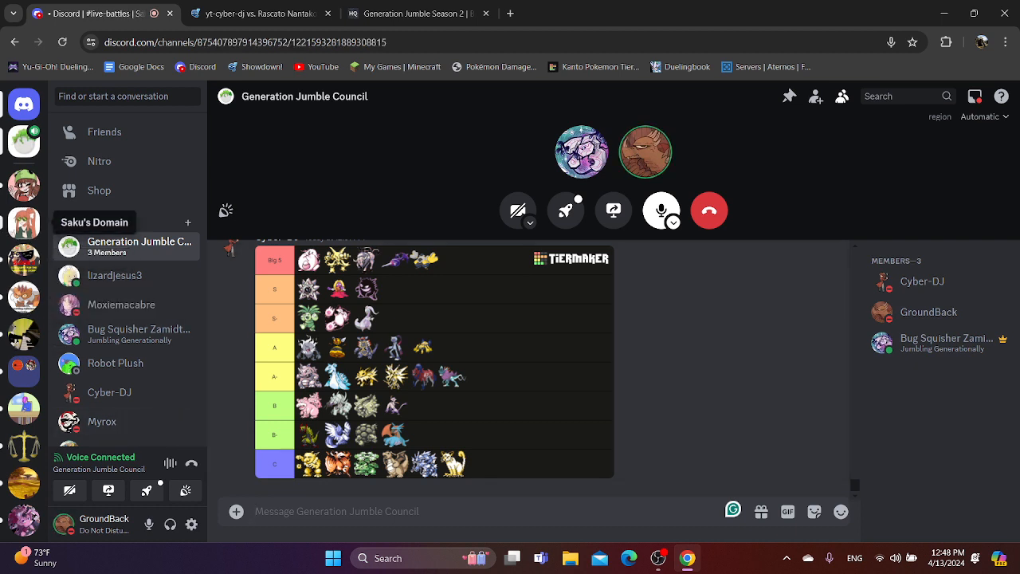
- Open the #live-battles channel in Saku's Domain
click(101, 319)
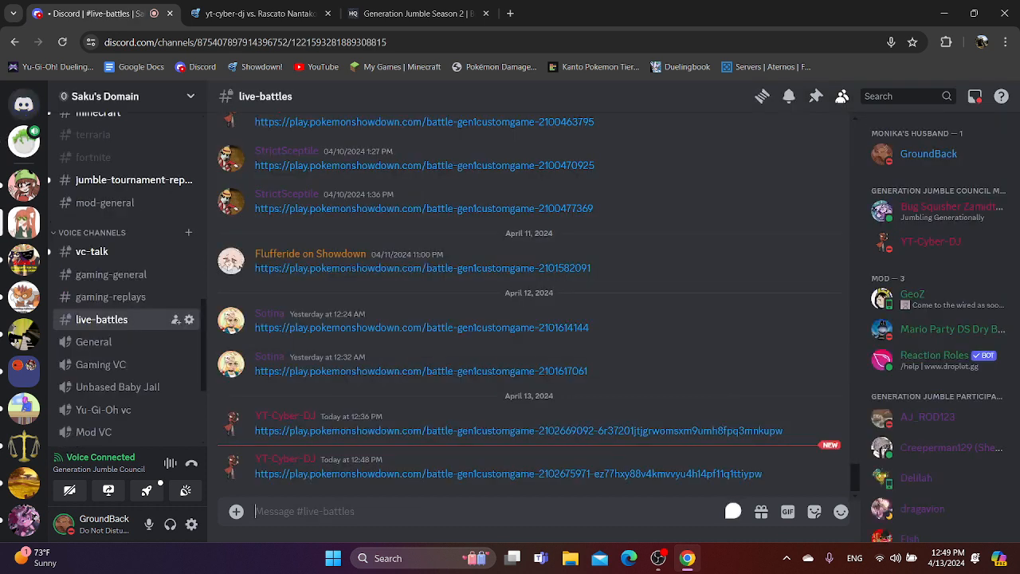
- Open the newest Pokémon Showdown battle link posted in #live-battles
click(510, 474)
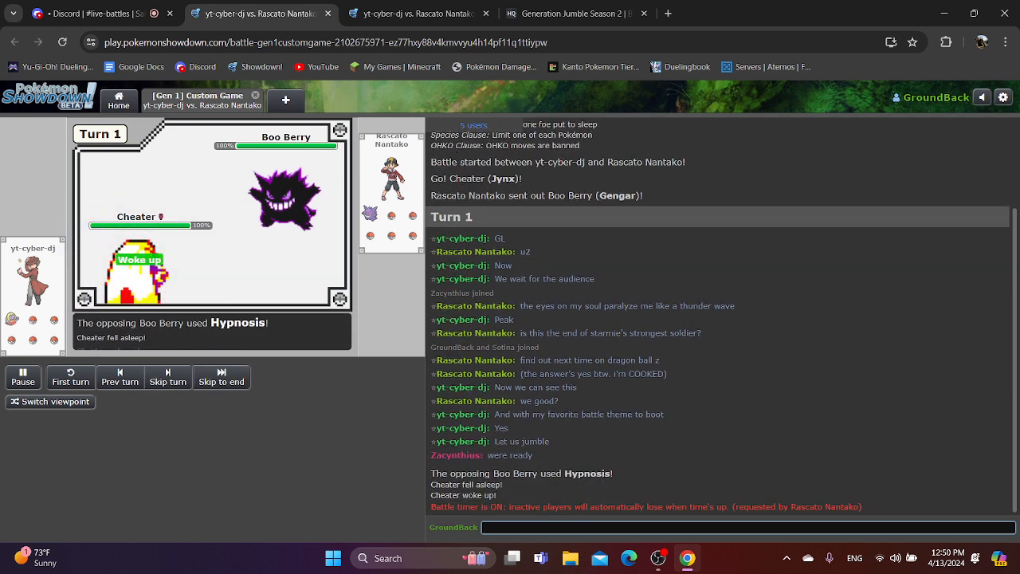
click(167, 376)
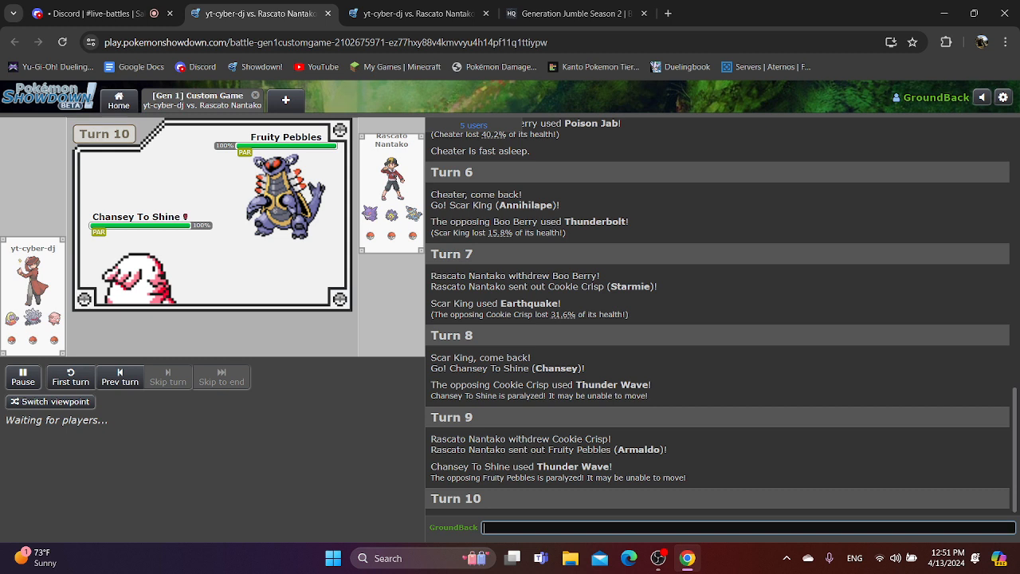
mouse_move(391, 207)
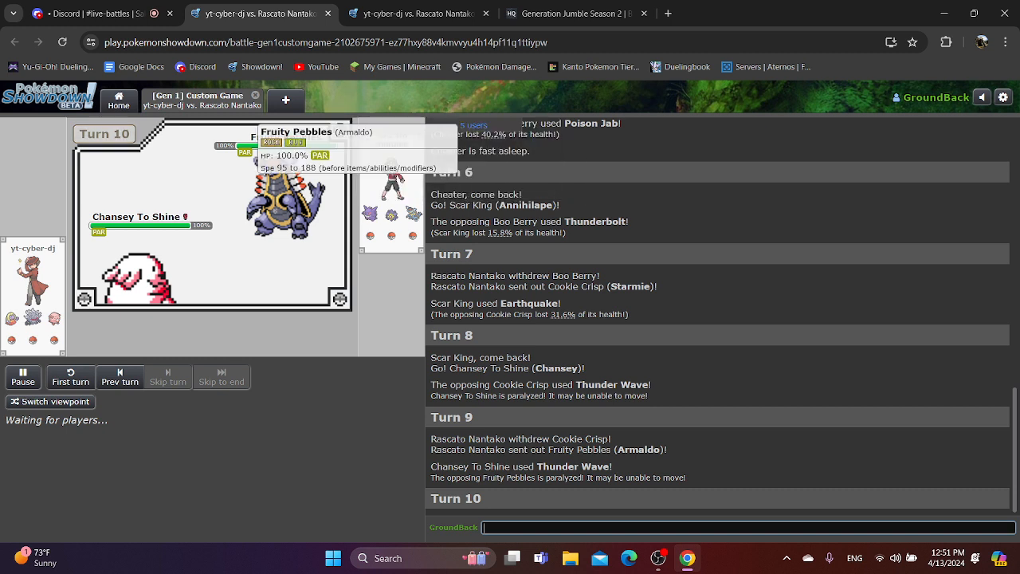
mouse_move(391, 239)
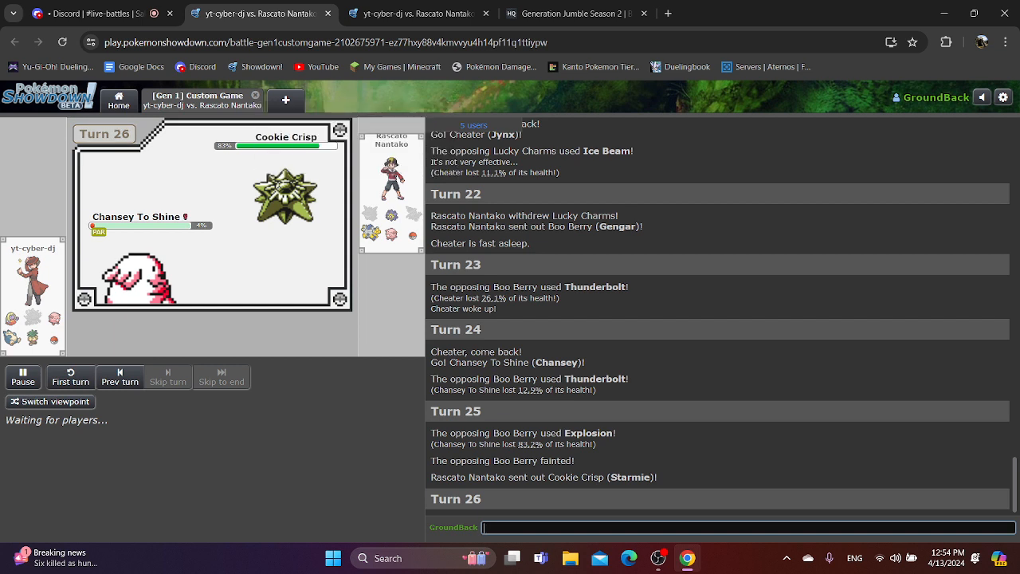
mouse_move(11, 317)
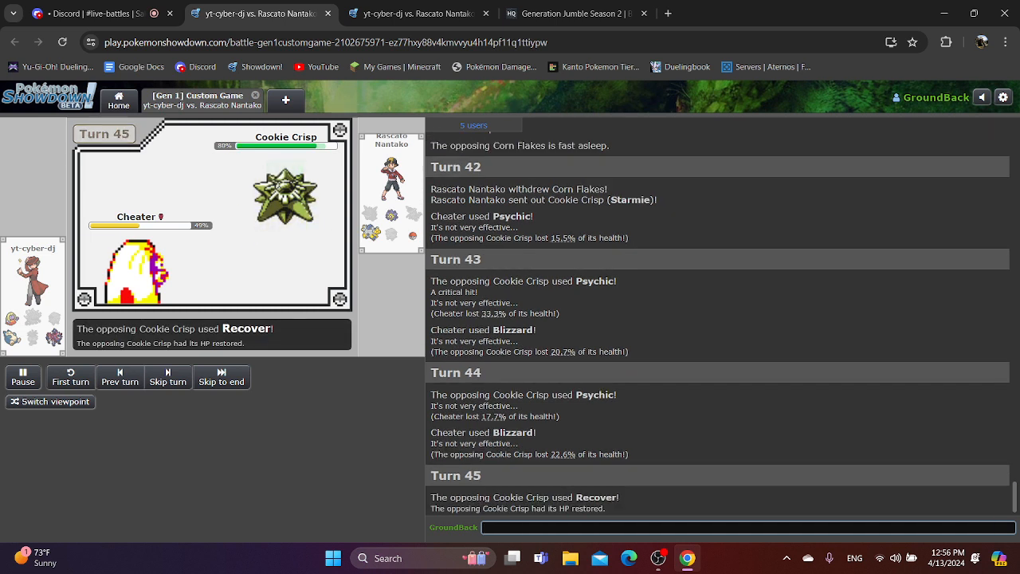
- Follow the battle log as Cheater and Cookie Crisp trade Psychics up to turn 66
scroll(down, 3)
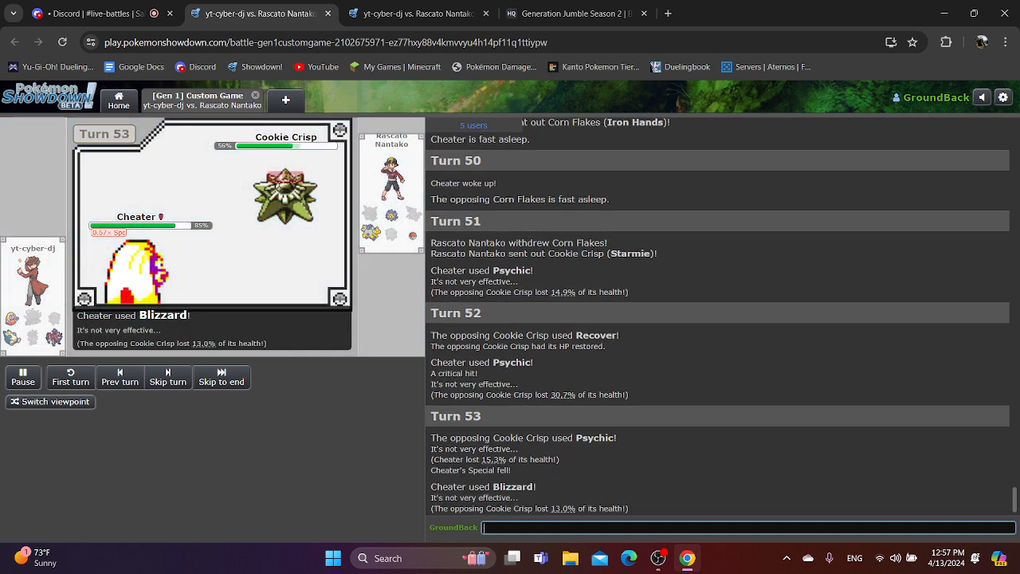
click(167, 378)
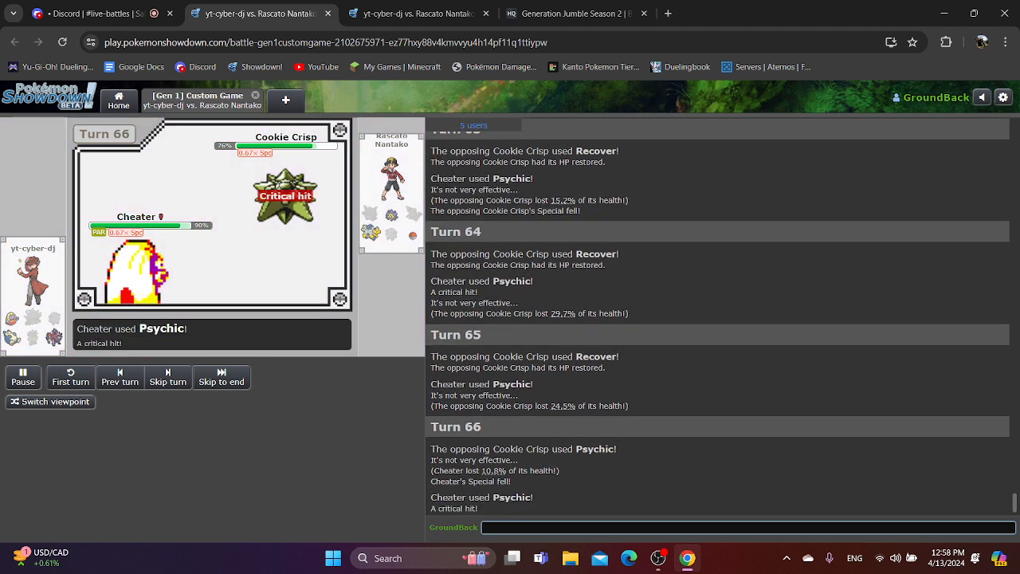
mouse_move(286, 195)
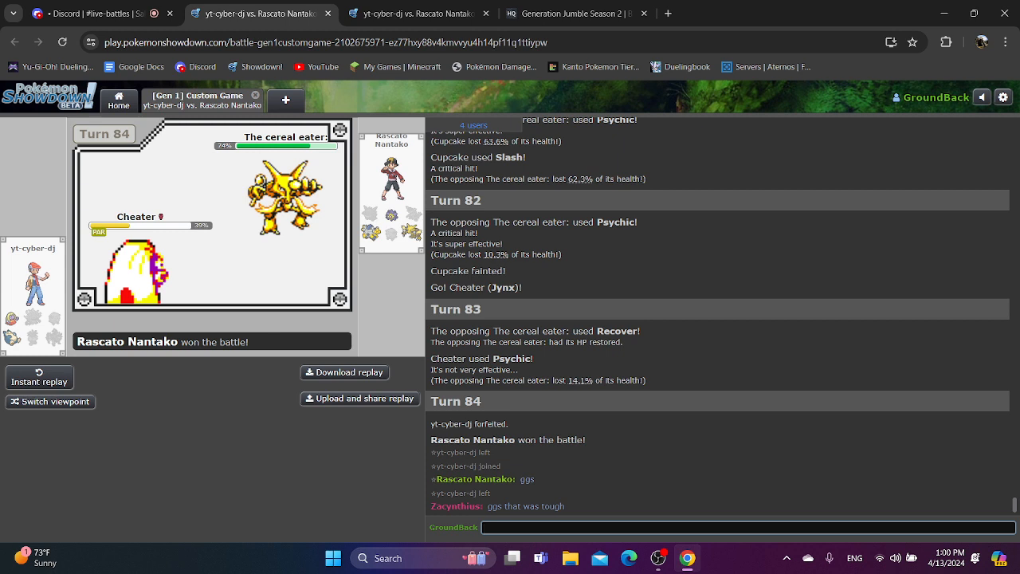
- Type 'gg' in the finished battle's chat, then go to Discord's #live-battles
text(gg)
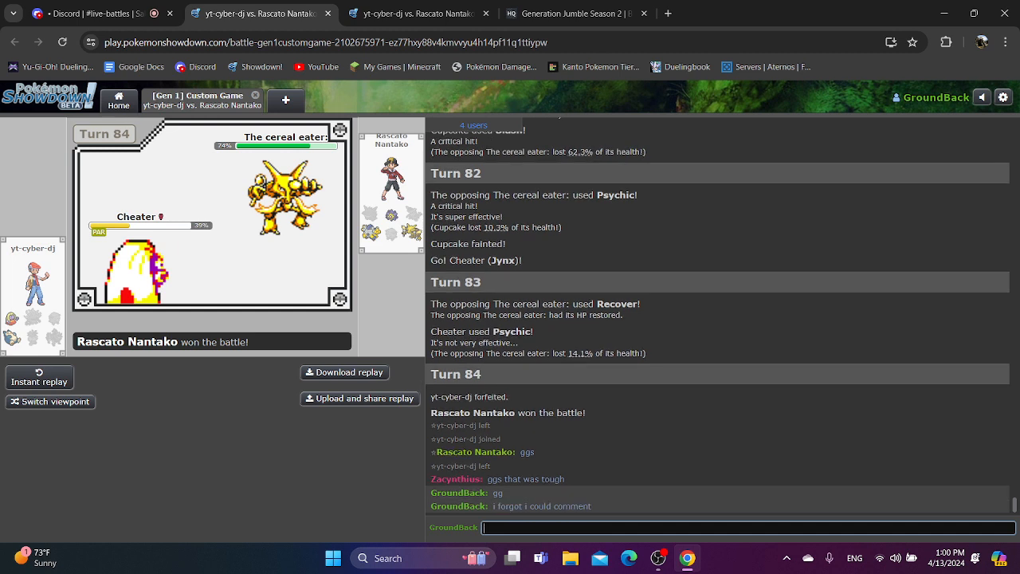
text(f)
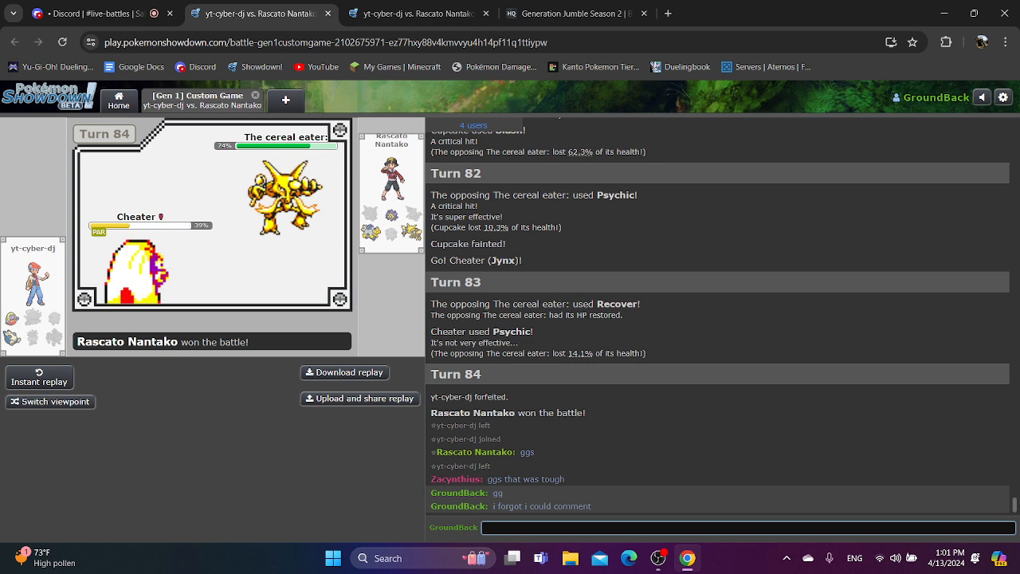
click(104, 14)
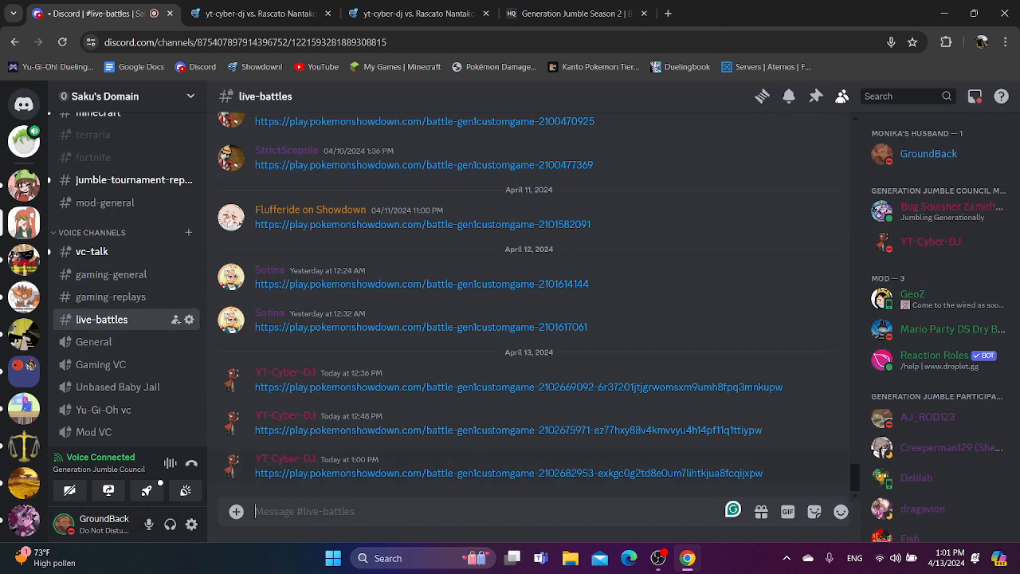
click(510, 473)
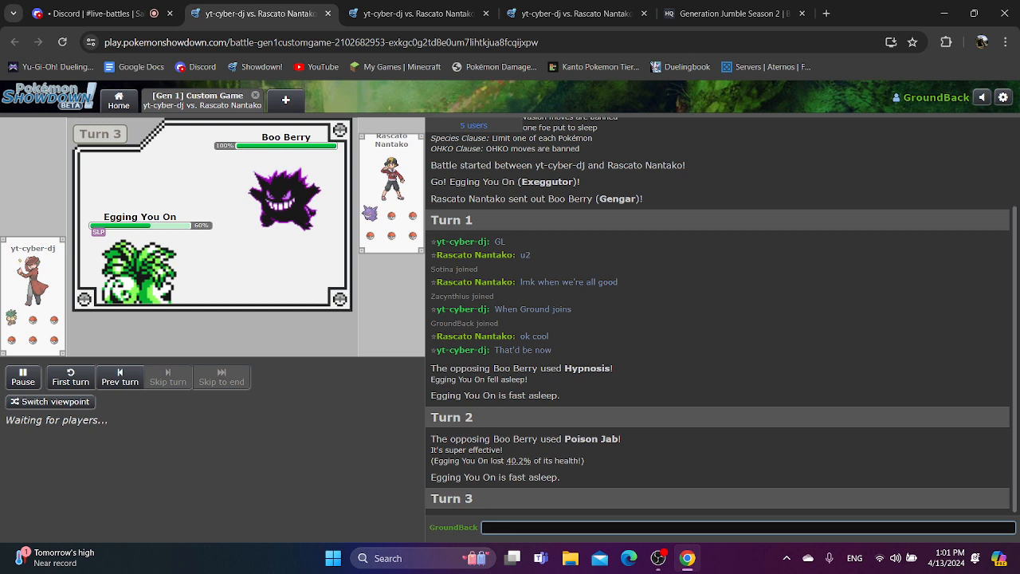
- Spectate the third battle from turn 3 to 29, leaving Armaldo at 15% against paralyzed ZAM HE CRITS!
click(746, 528)
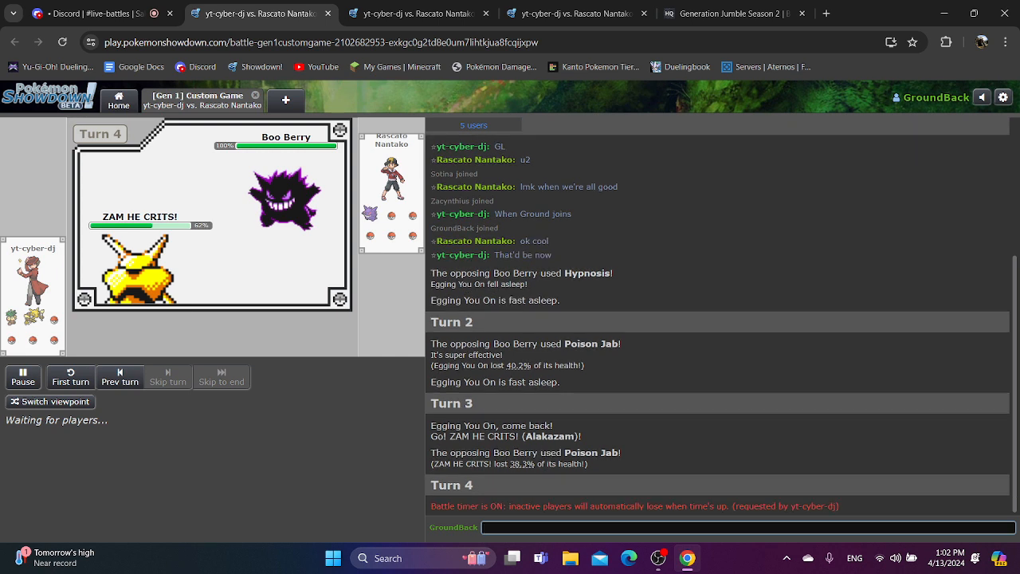
click(747, 528)
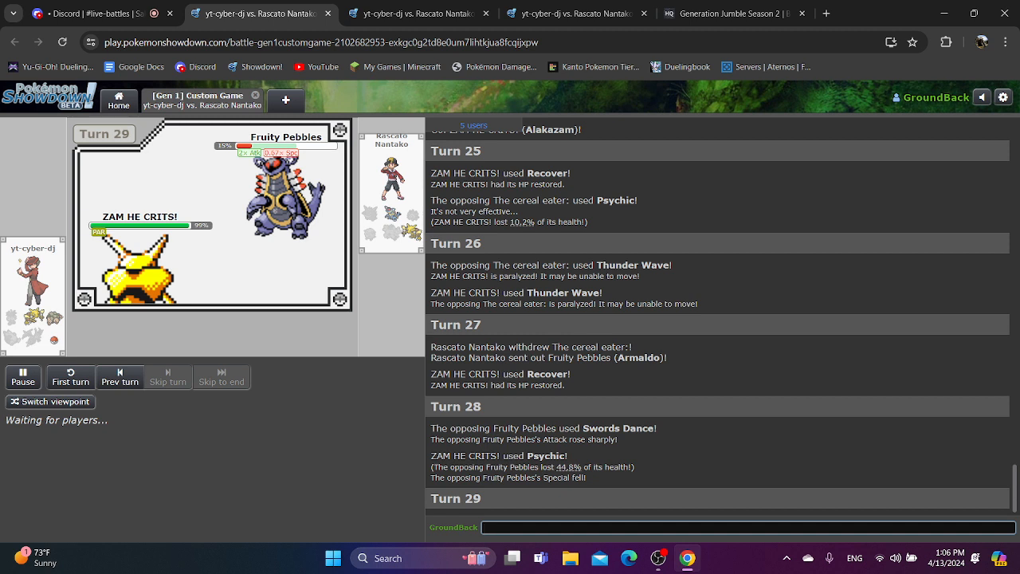
- Watch turns 29–31 until yt-cyber-dj wins the battle, then switch to the Bracket HQ tab
click(745, 528)
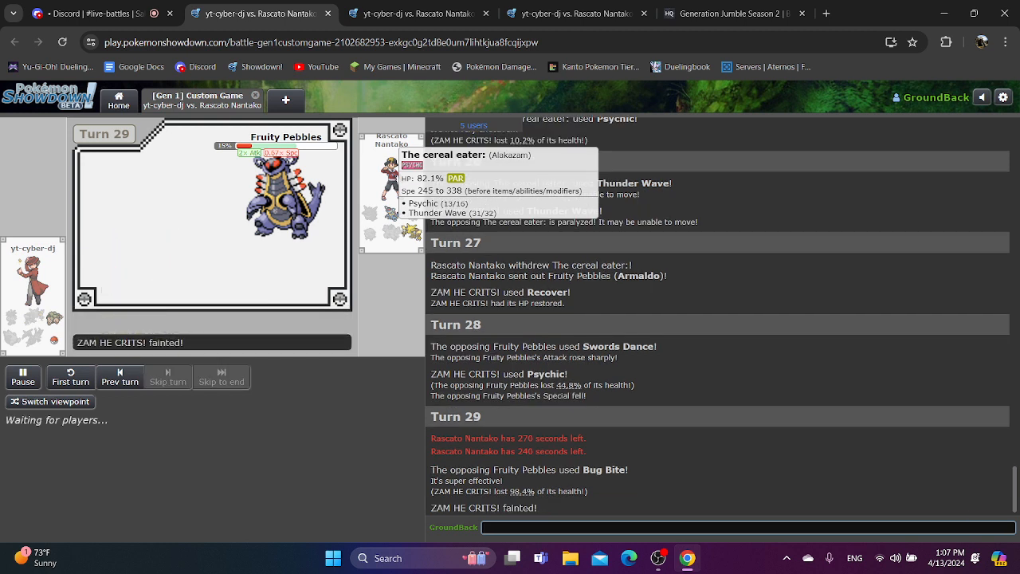
mouse_move(388, 179)
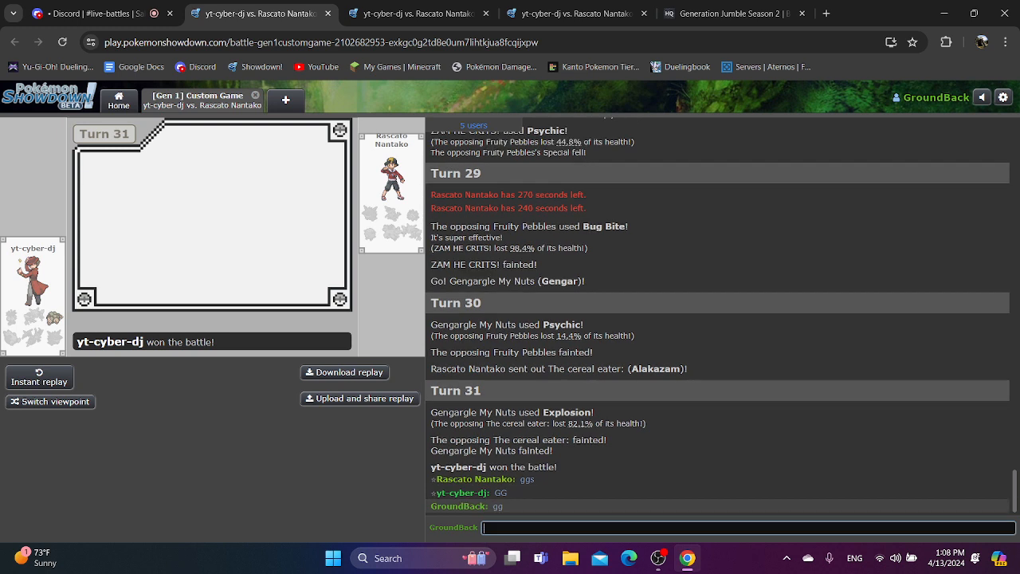
click(741, 12)
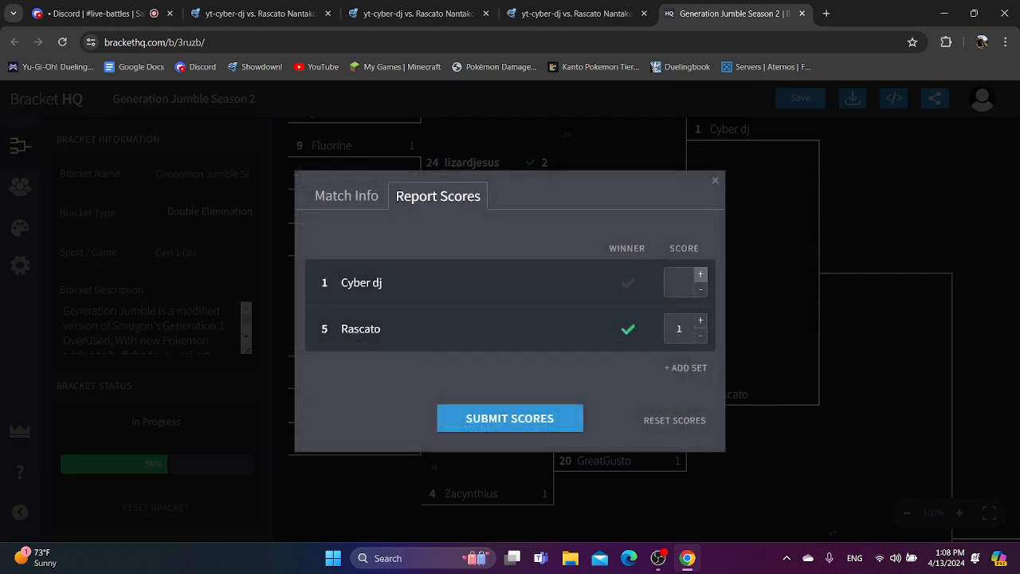
- Submit Cyber dj's win over Rascato, dismiss the next-match popup, and return to Discord live-battles
click(509, 417)
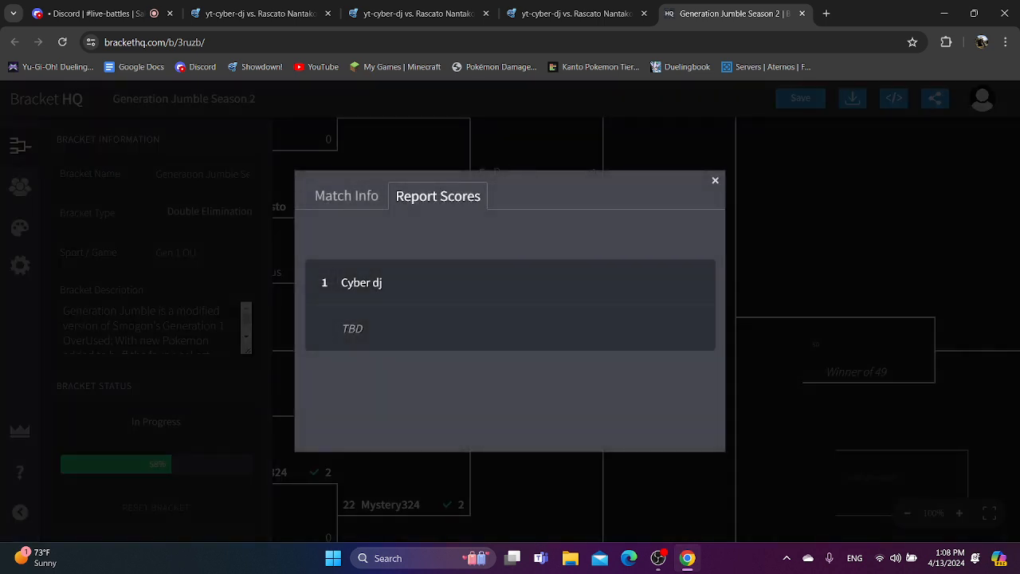
click(715, 180)
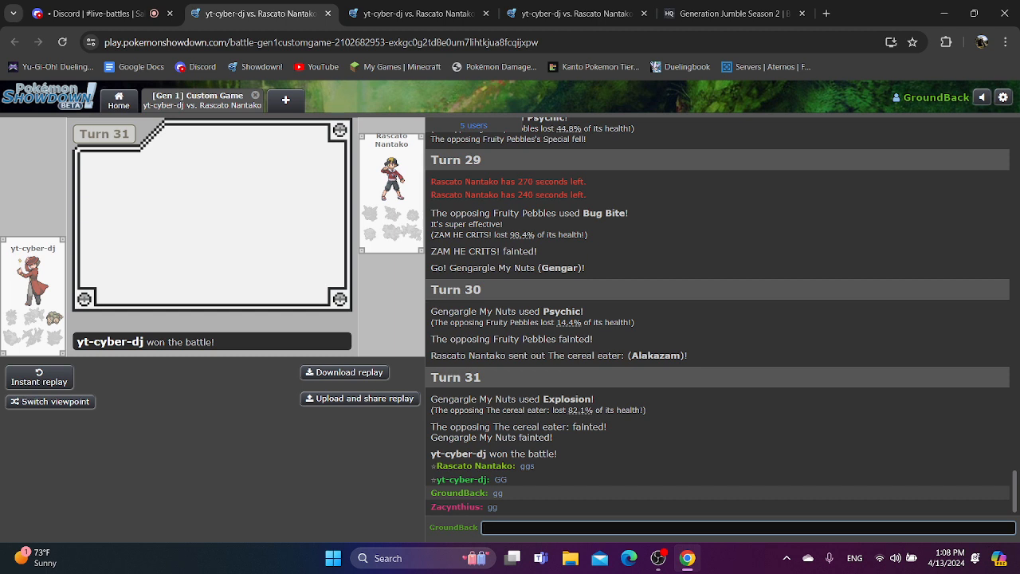
click(96, 14)
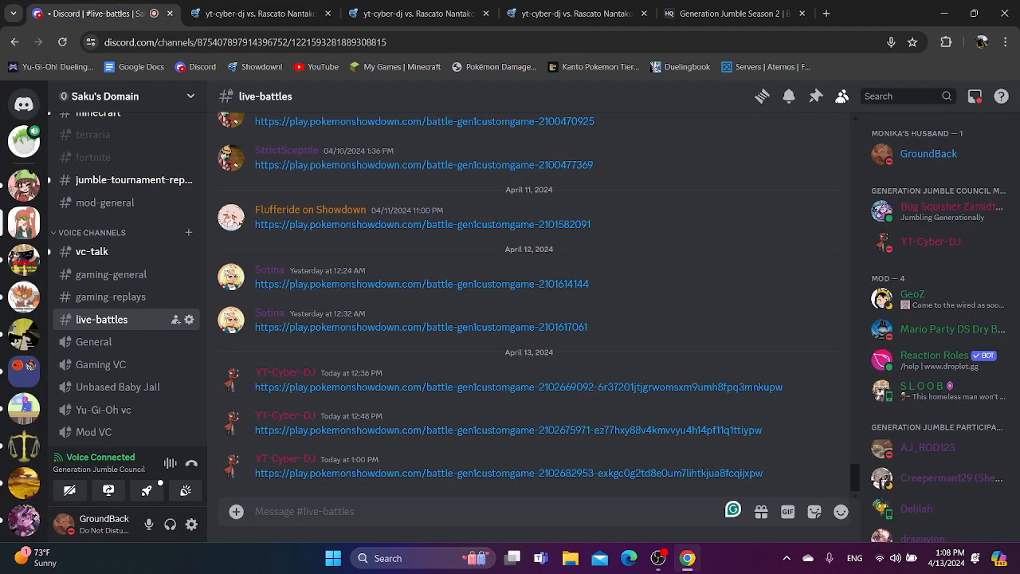